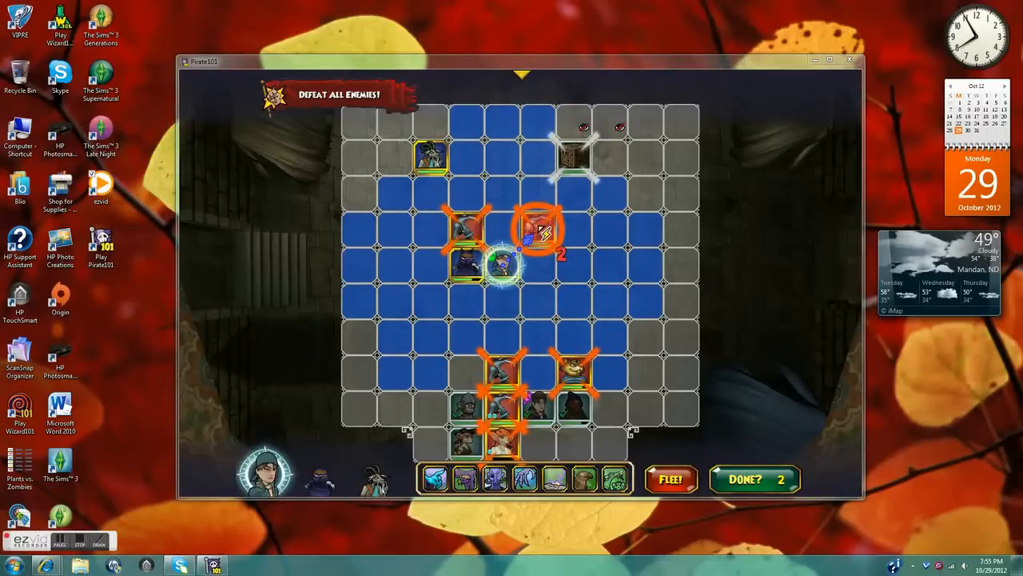
- Attack the highlighted rat enemy with the active pirate to start the round
{"action": "left_click", "coordinate": [753, 478]}
{"action": "type", "text": "hi you"}
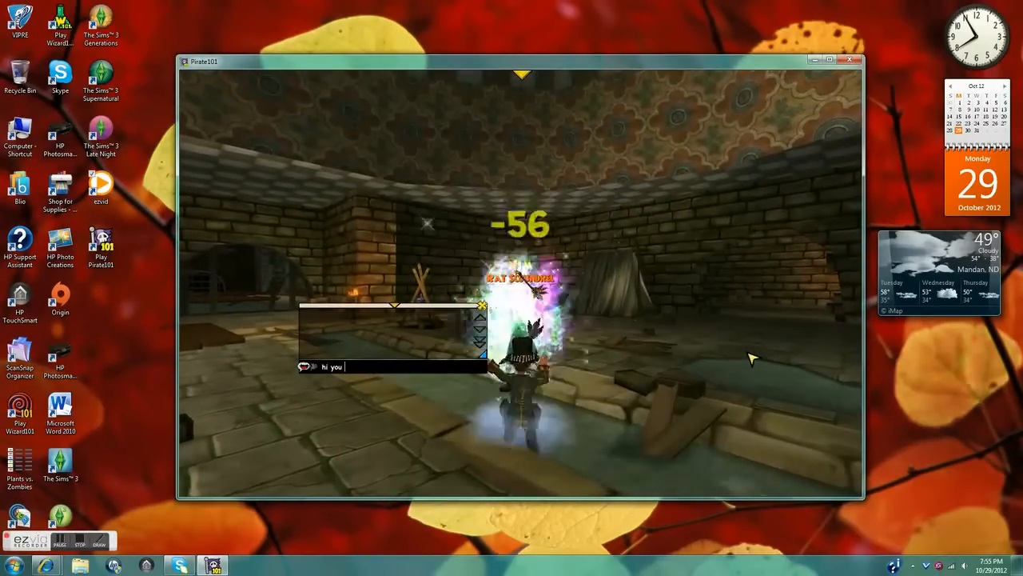
- Type a greeting to YouTube viewers in chat, such as 'tube this is' and 'of'
{"action": "type", "text": "tube this is"}
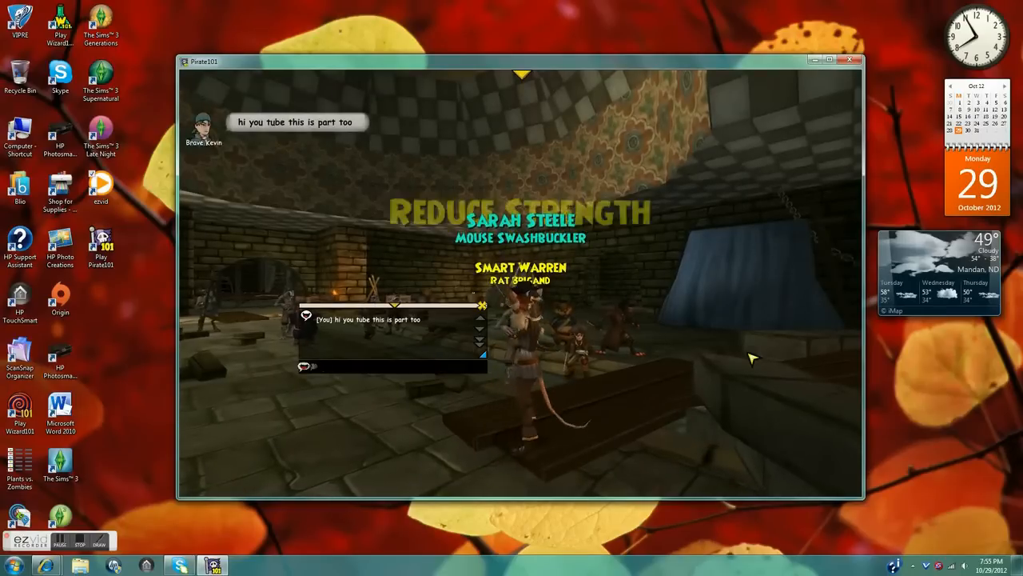
{"action": "type", "text": "of"}
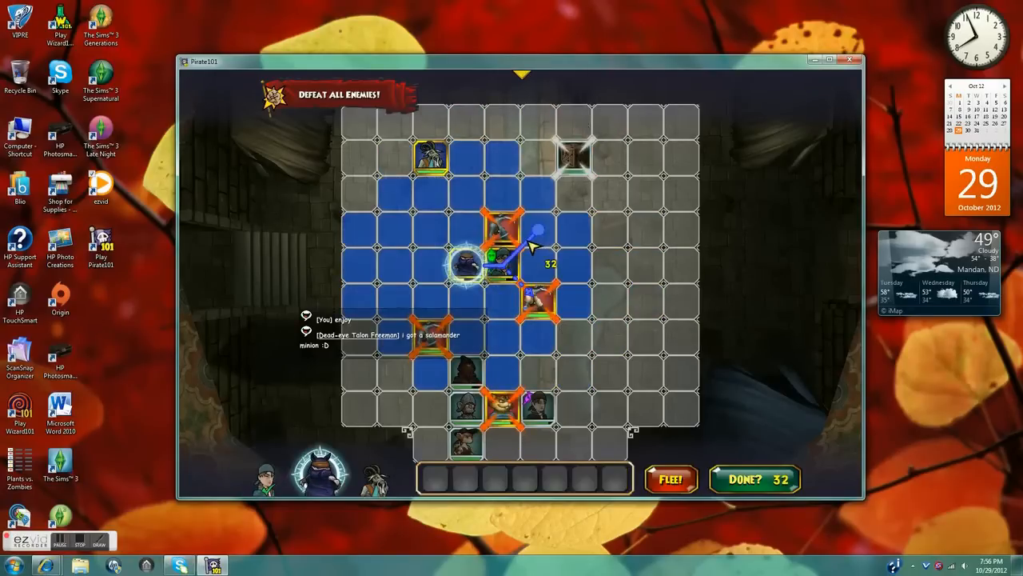
{"action": "mouse_move", "coordinate": [519, 232]}
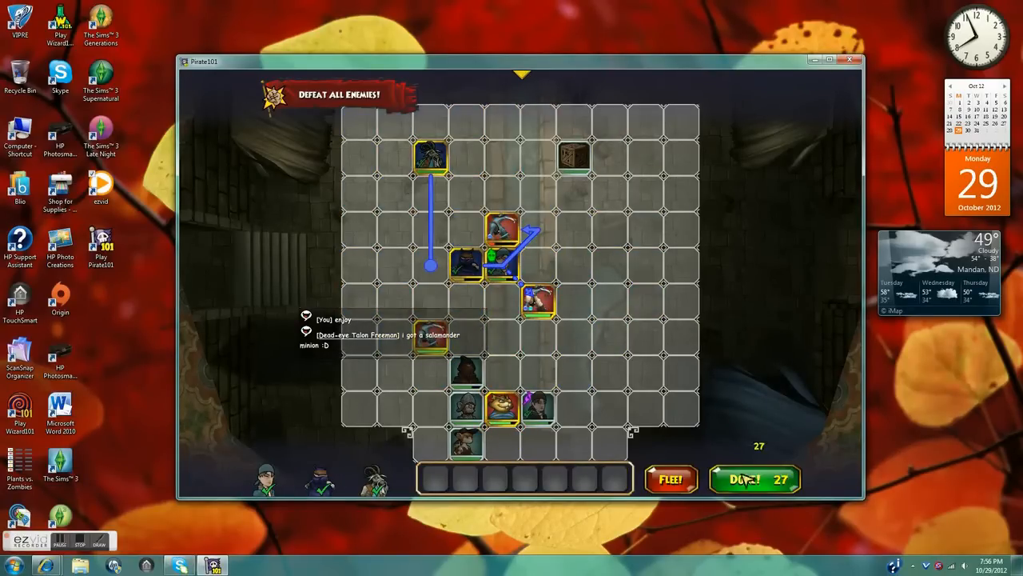
- Lock in the companion's planned move, then mark the turn done
{"action": "left_click", "coordinate": [754, 478]}
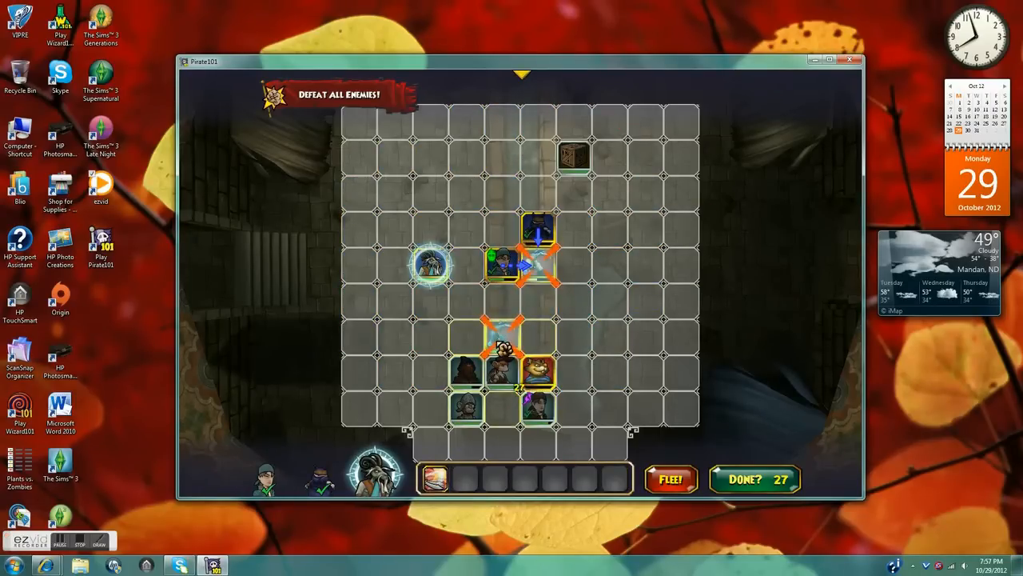
{"action": "left_click", "coordinate": [754, 478]}
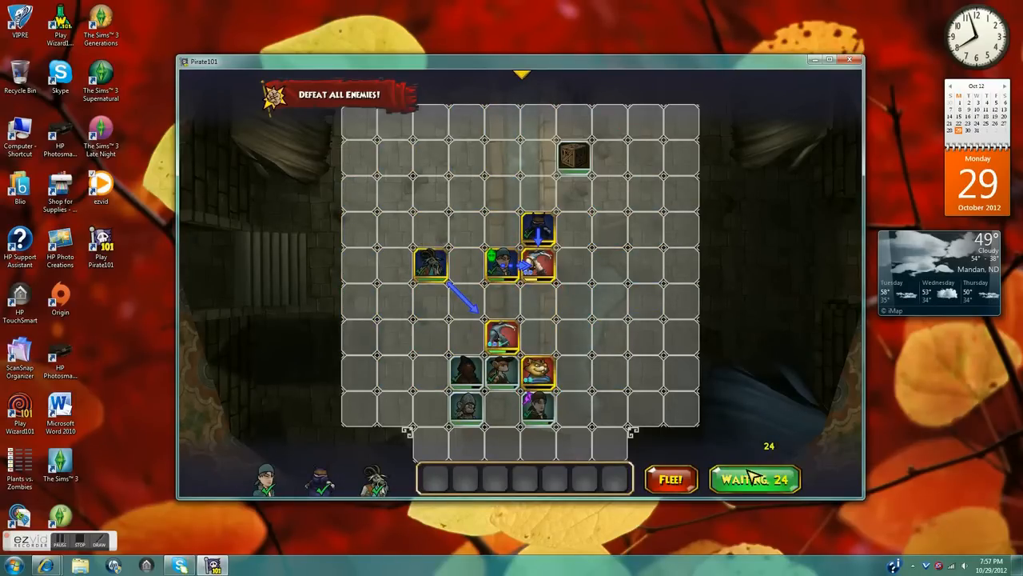